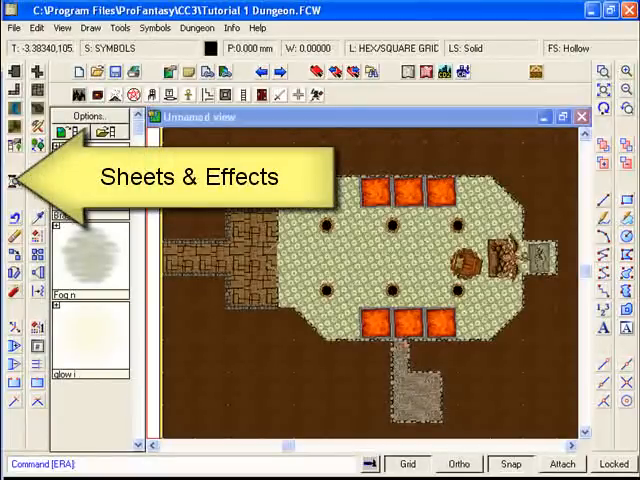
Load the '500 x 400 DD3 interior only' sheet effects preset and start saving it as a new preset.
left_click(12, 180)
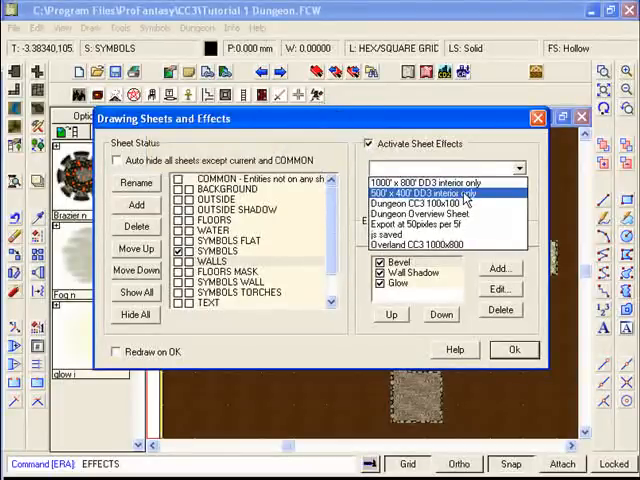
left_click(422, 192)
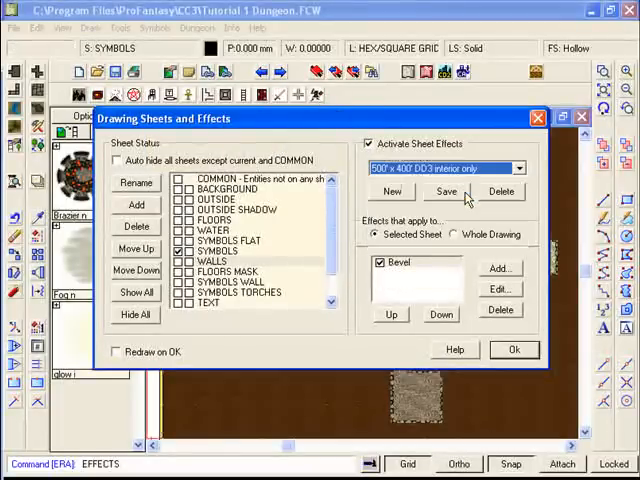
left_click(514, 348)
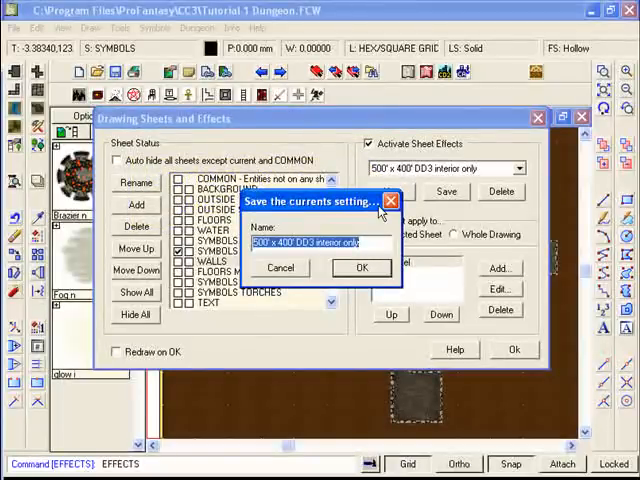
Save the preset as '50 pixels per 5ft' and select the FLOORS sheet's Inner Glow effect.
type("50 pixels per 5ft")
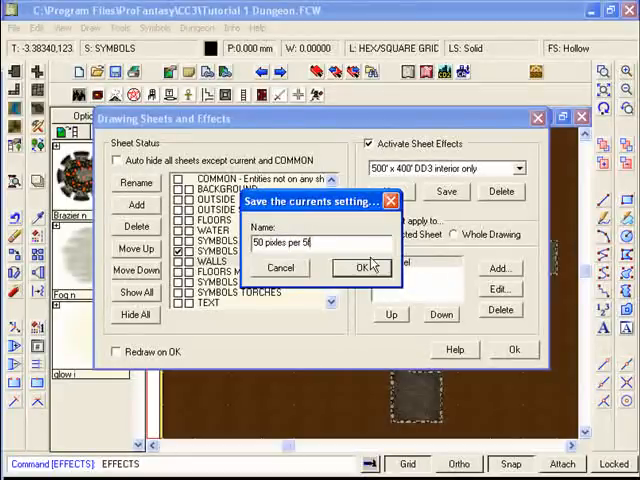
left_click(364, 268)
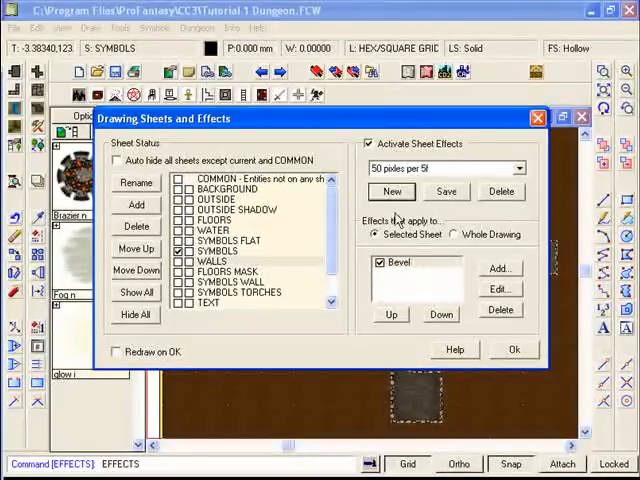
scroll("down", 3)
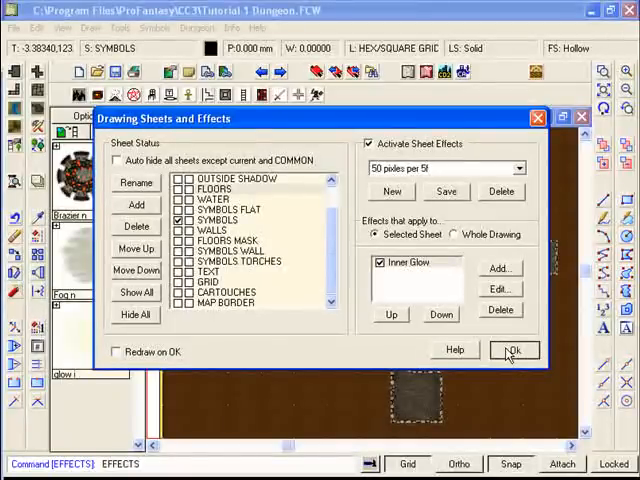
left_click(516, 350)
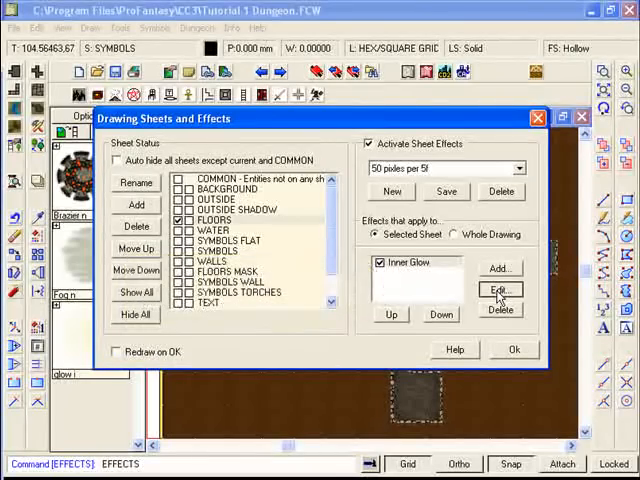
Set the FLOORS Inner Glow colour to red 50, green 50, blue 0 and confirm it.
left_click(500, 290)
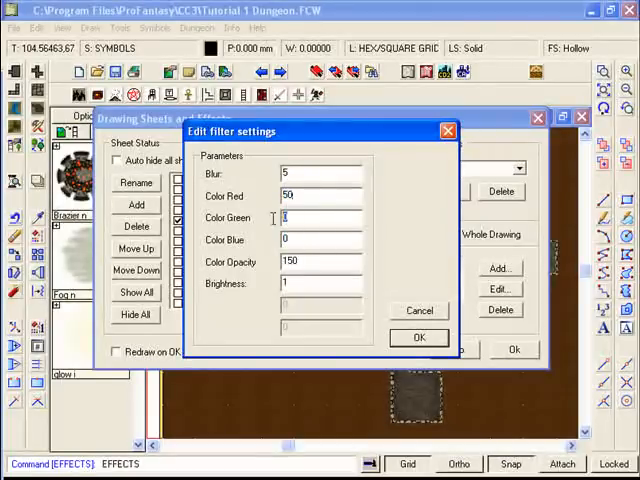
type("50")
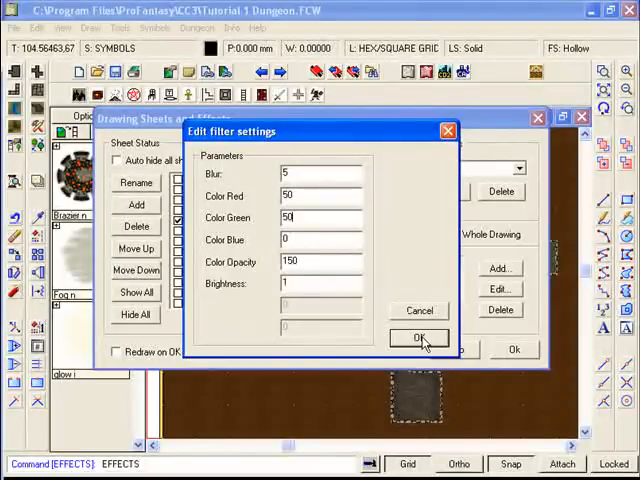
left_click(420, 338)
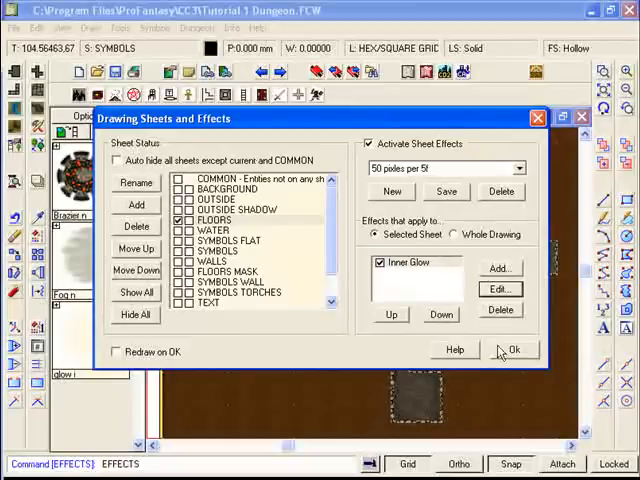
left_click(512, 348)
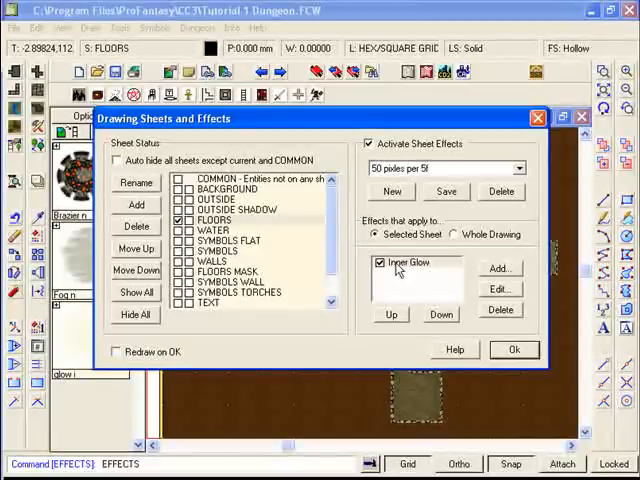
left_click(500, 288)
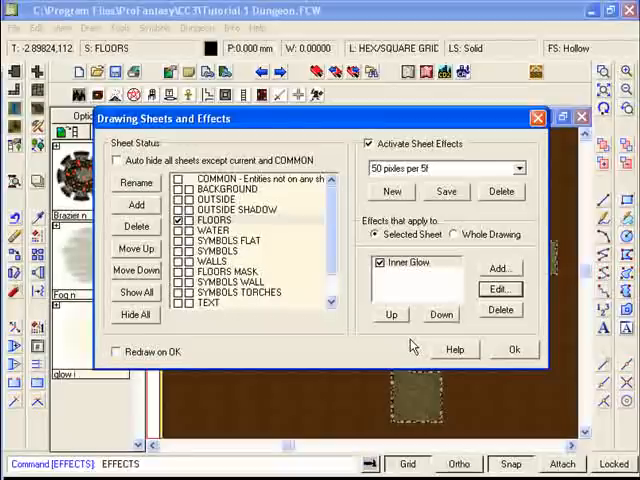
mouse_move(220, 262)
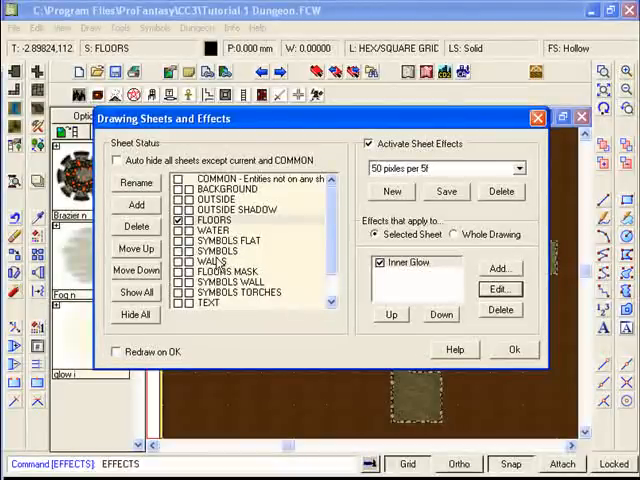
Add a black Glow with strength 1 and blur 2 to the WALLS sheet.
left_click(210, 260)
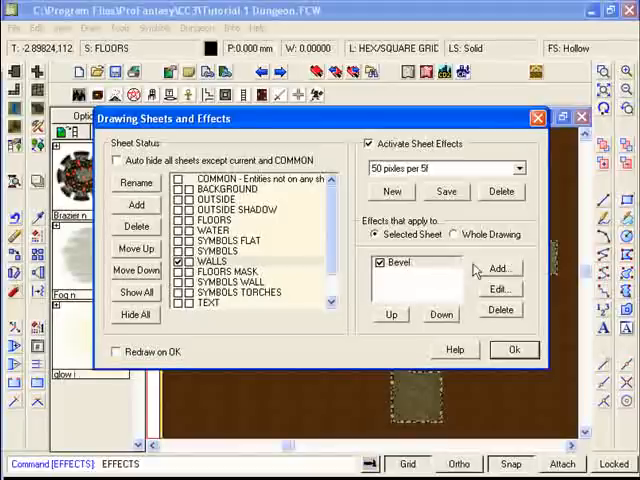
mouse_move(478, 272)
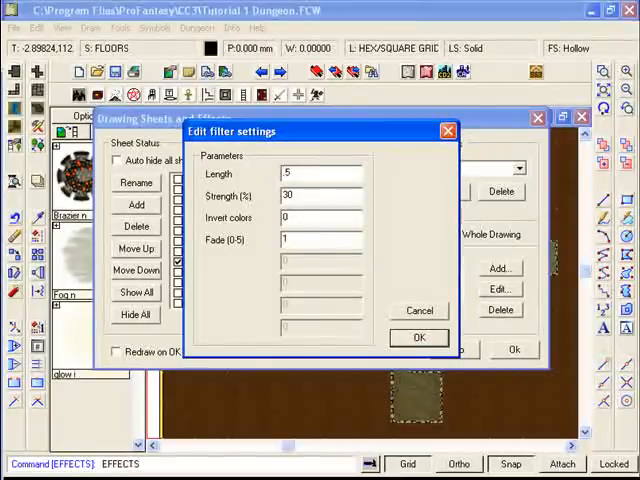
mouse_move(290, 194)
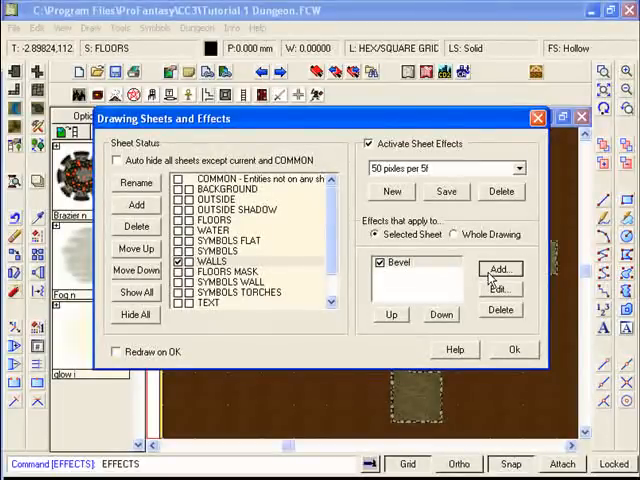
left_click(500, 268)
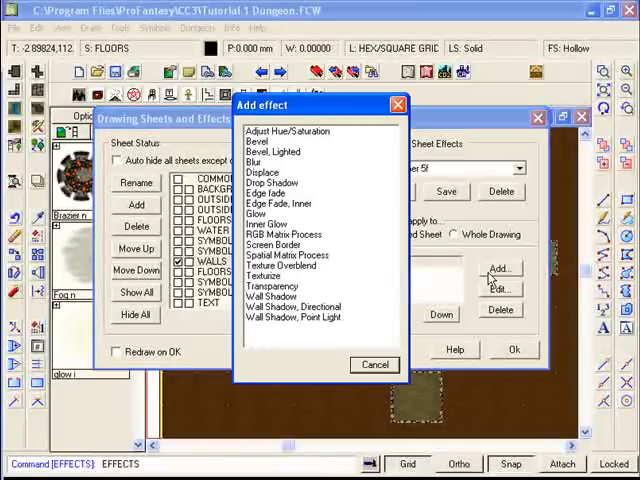
left_click(270, 224)
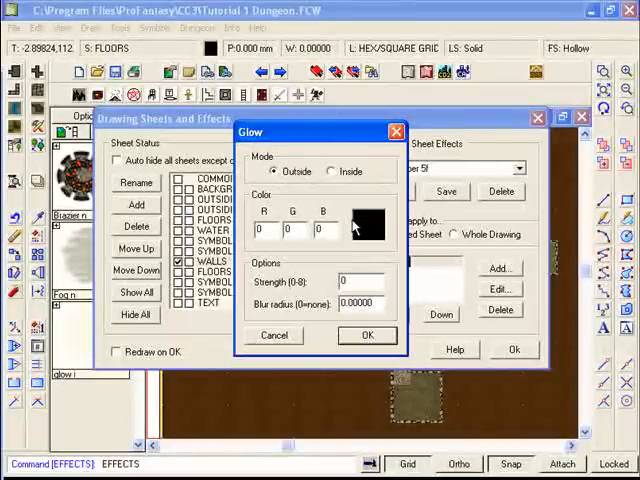
left_click(368, 224)
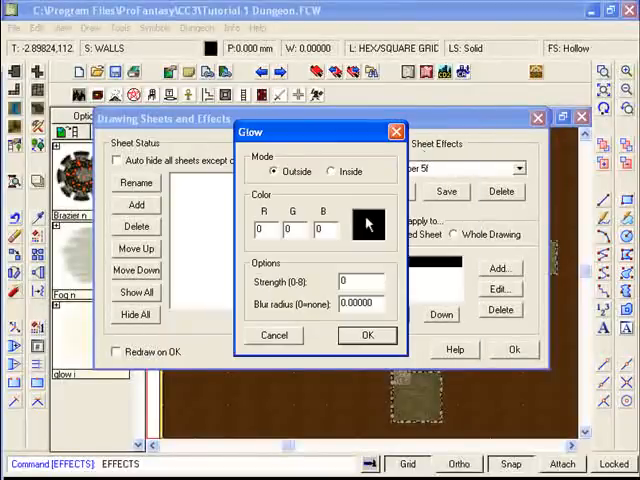
type("1")
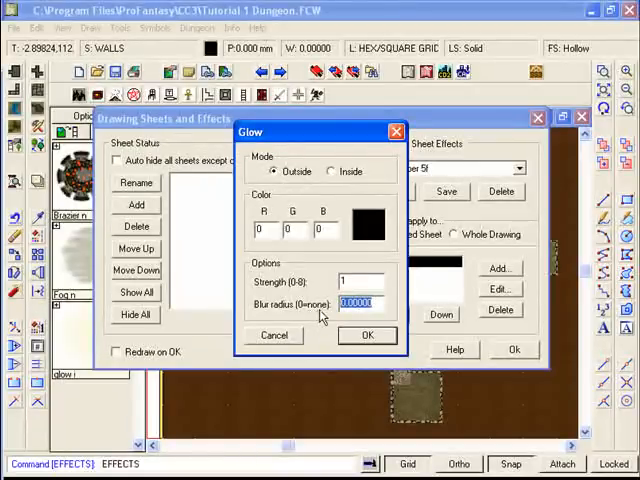
type("2")
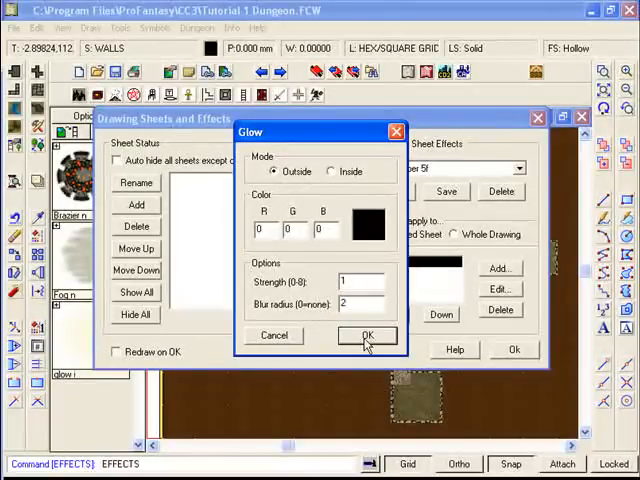
mouse_move(296, 190)
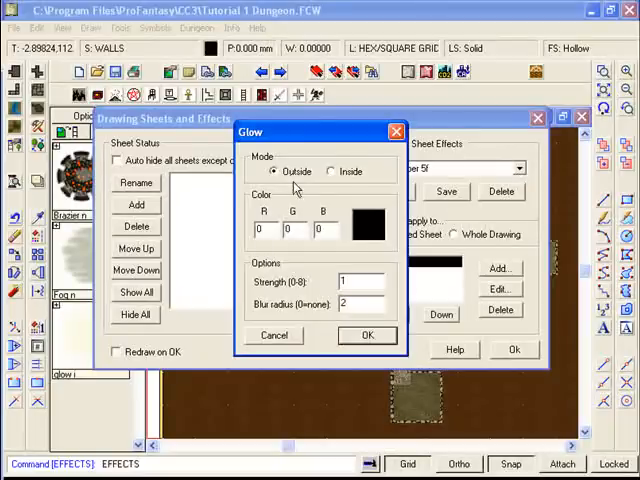
left_click(366, 336)
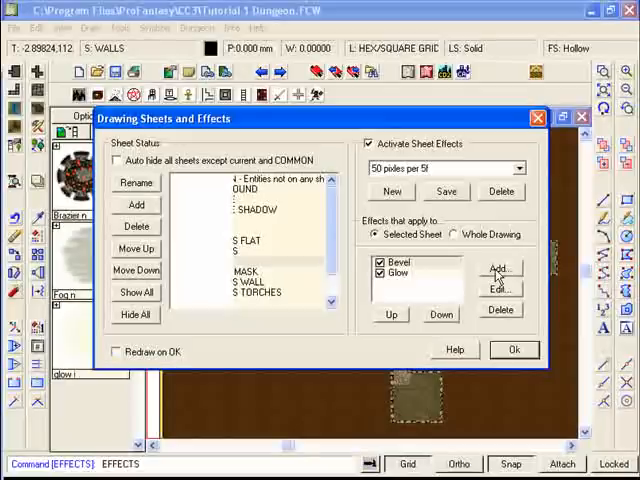
Add a Wall Shadow to WALLS with length 7, blur radius 5 and opacity 45.
left_click(500, 268)
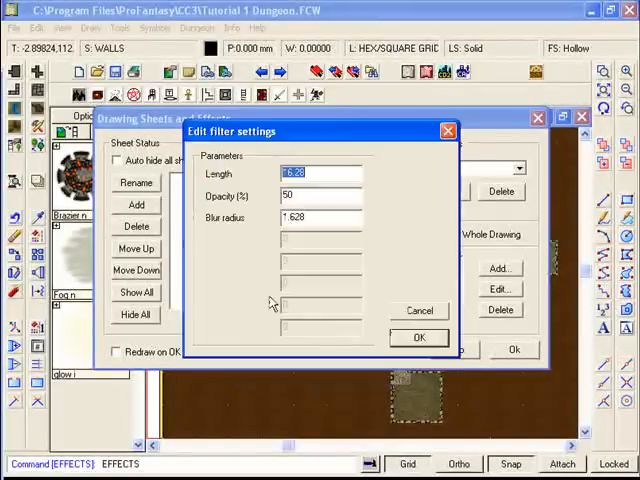
mouse_move(344, 264)
type("7")
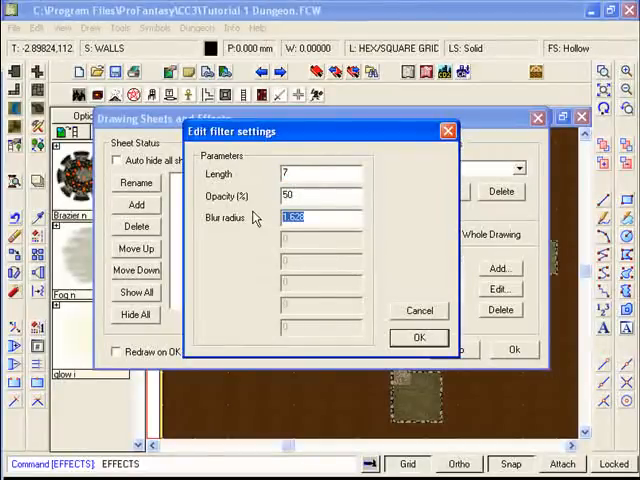
type("5")
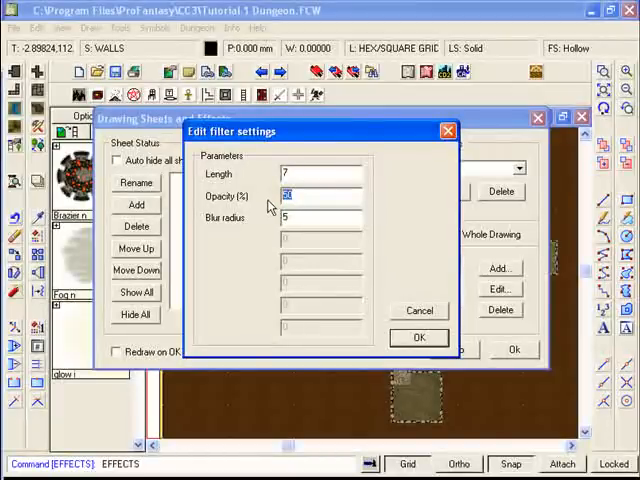
type("45")
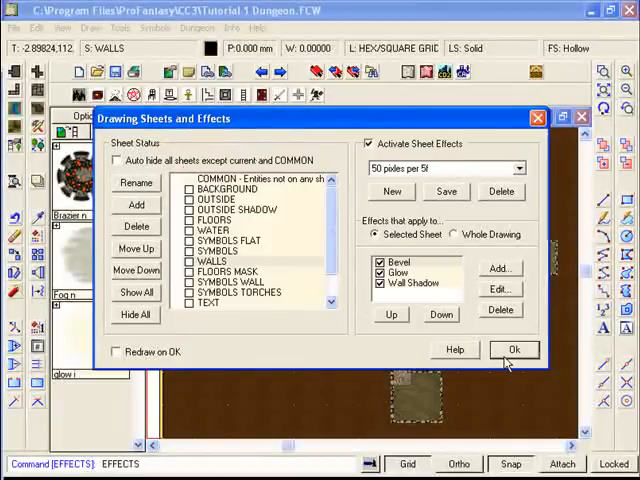
left_click(516, 348)
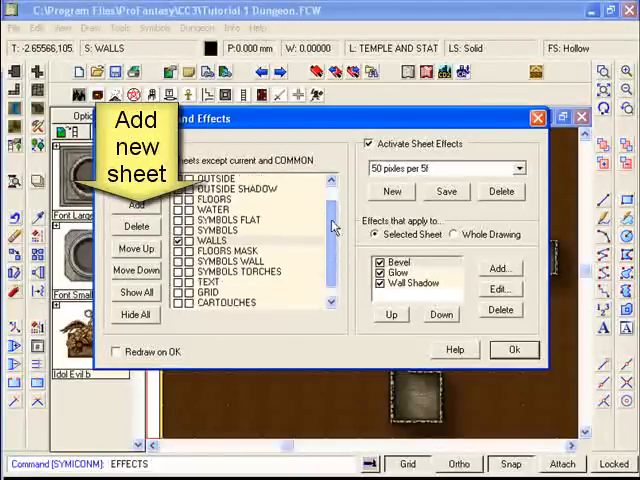
Create a new MISC SHADOWS sheet and give it a Wall Shadow effect.
left_click(136, 204)
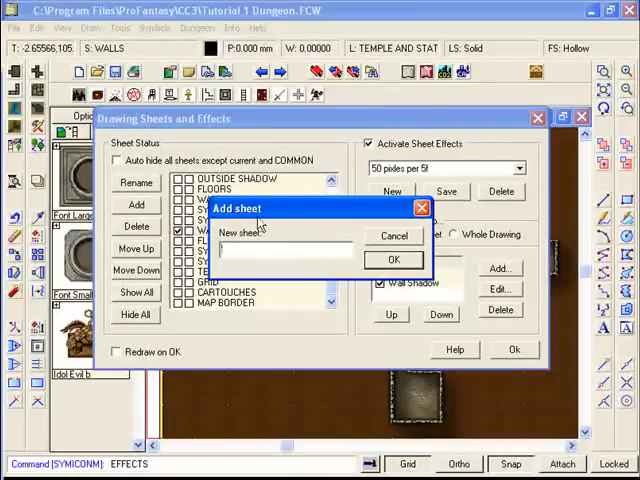
type("MISC SHADOWS")
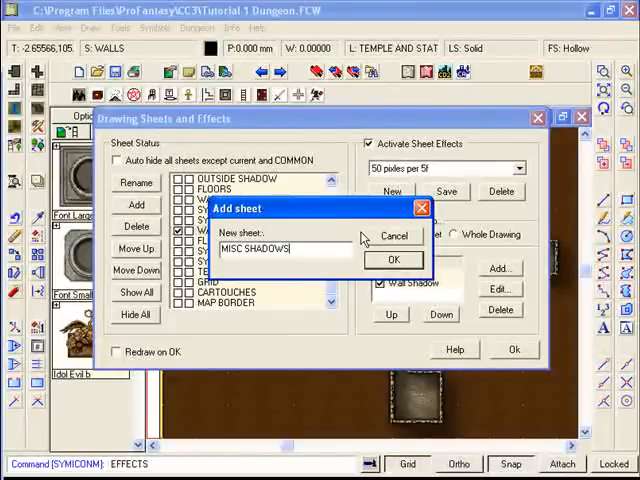
left_click(394, 260)
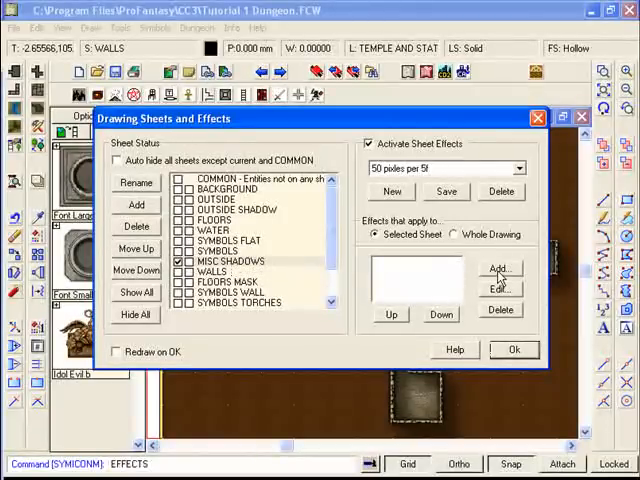
left_click(500, 268)
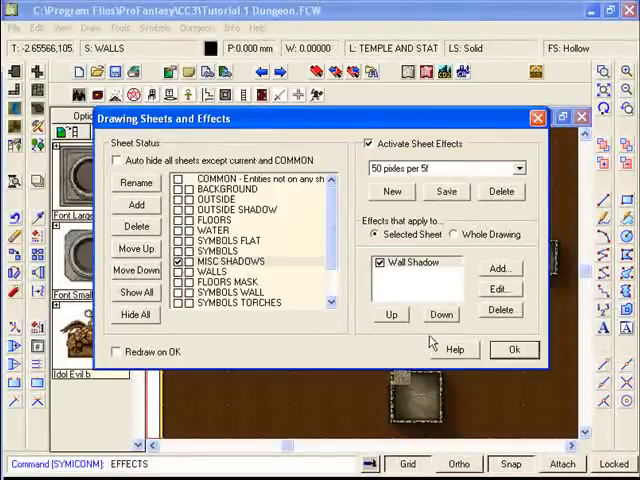
left_click(514, 348)
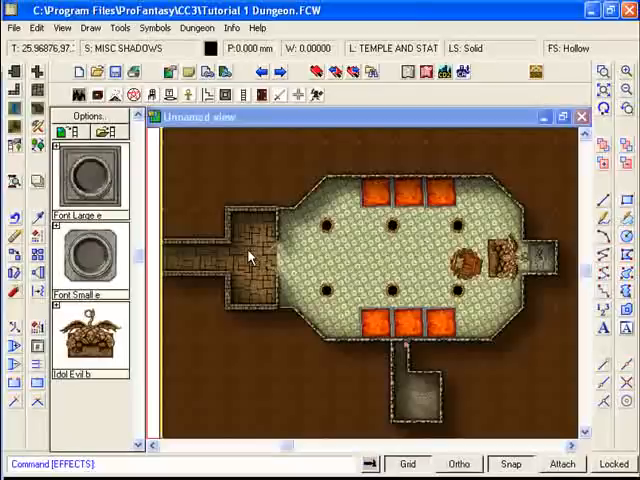
mouse_move(464, 224)
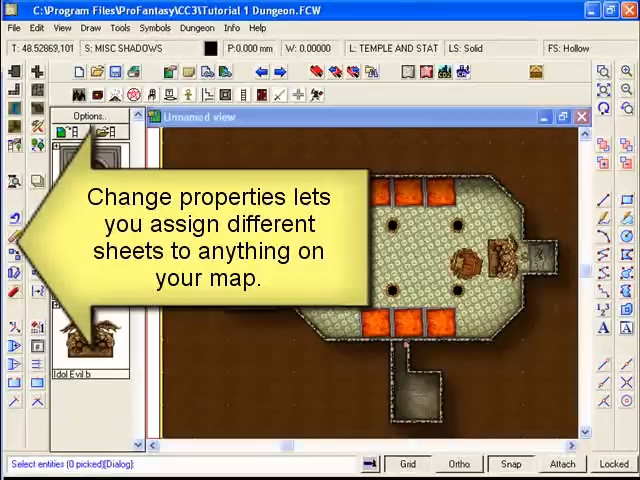
Pick a map entity with Change Properties to reassign its sheet.
left_click(404, 236)
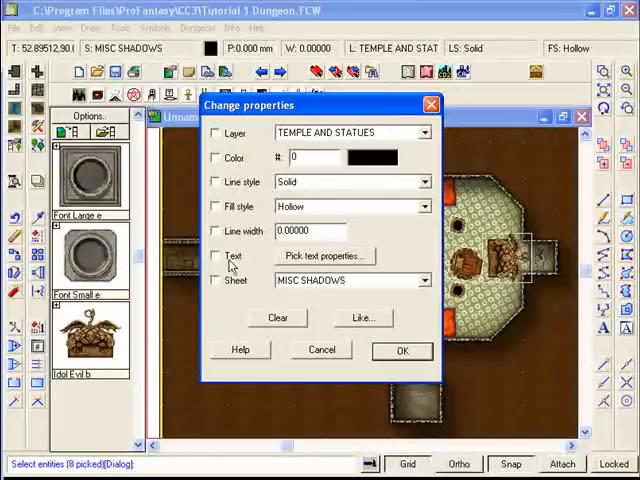
Move the selected columns and statues onto the MISC SHADOWS sheet.
left_click(216, 280)
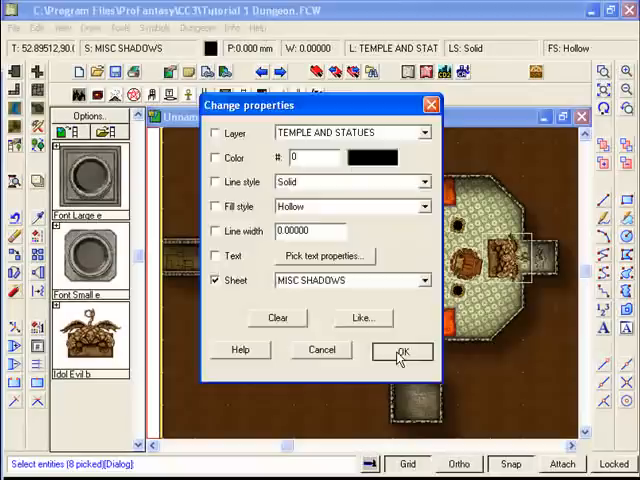
left_click(402, 352)
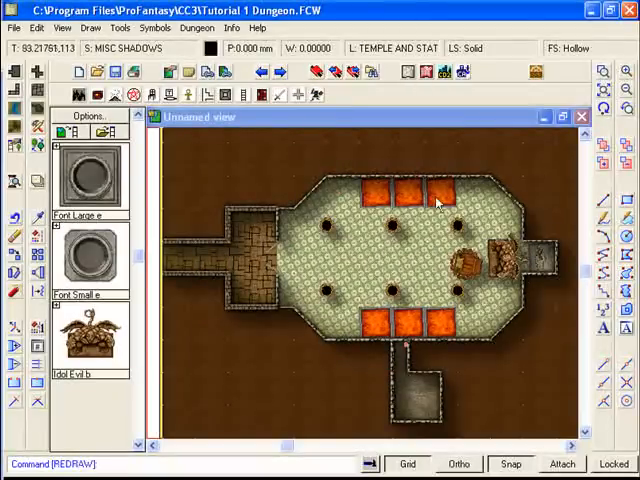
mouse_move(476, 236)
type("EFFECTS")
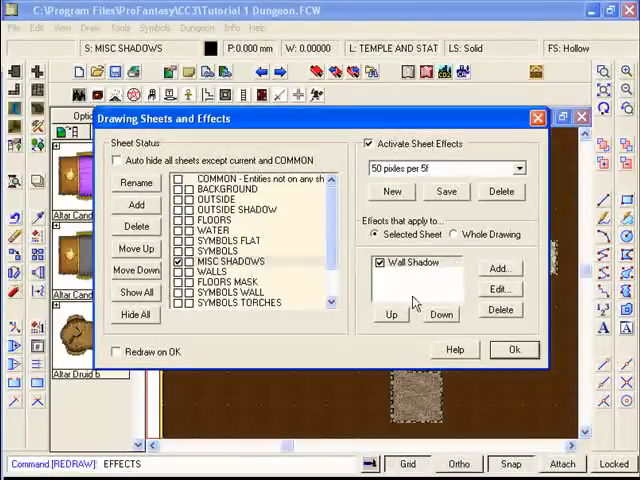
Accept the Drawing Sheets and Effects settings to return to the map.
left_click(514, 348)
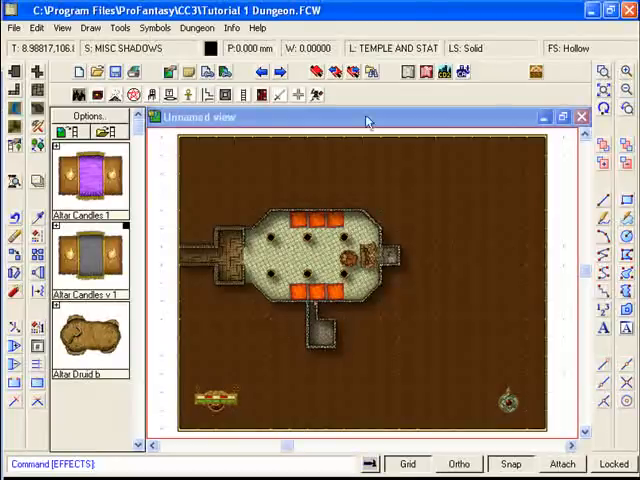
Apply a square grid overlay with spacing 5 and labelling turned off.
left_click(92, 28)
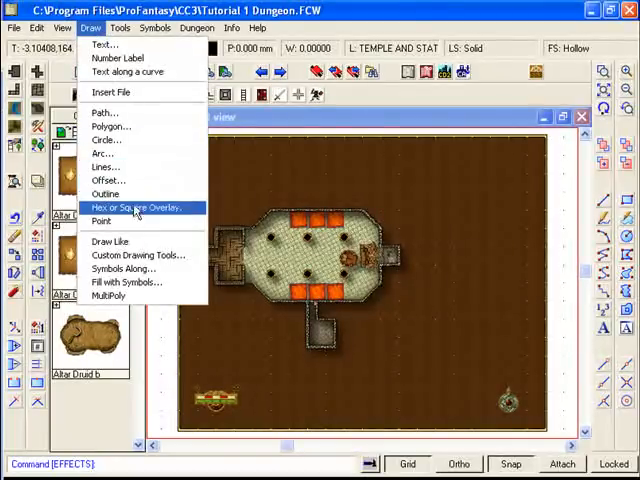
left_click(136, 208)
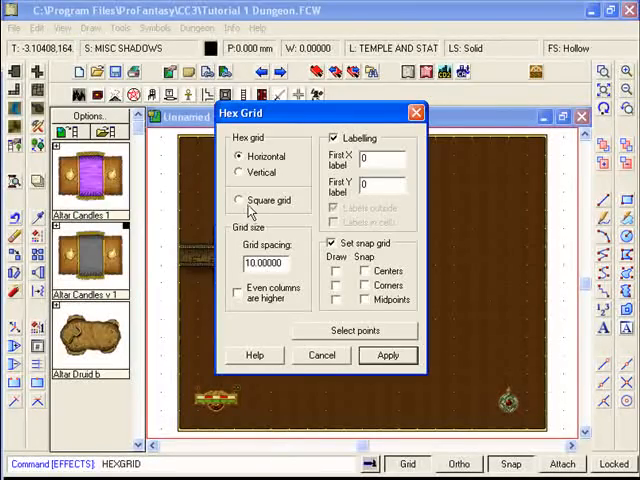
left_click(238, 200)
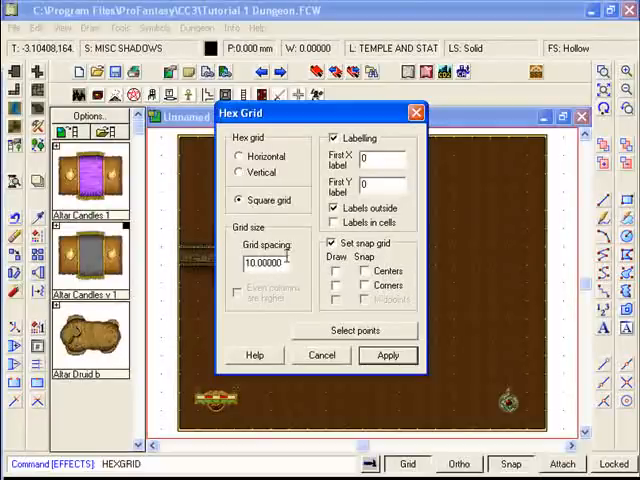
triple_click(264, 262)
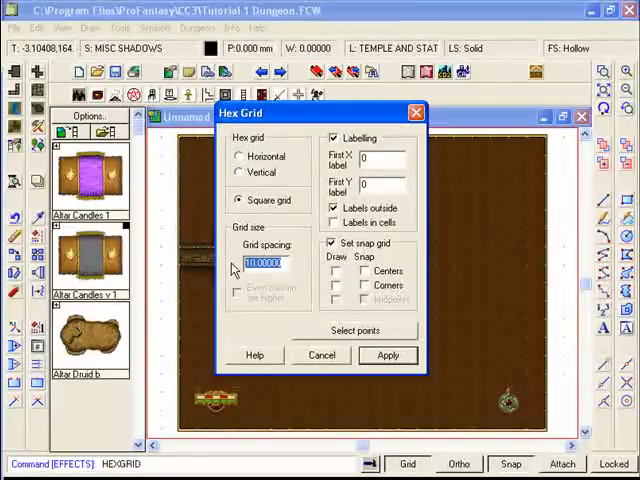
type("5")
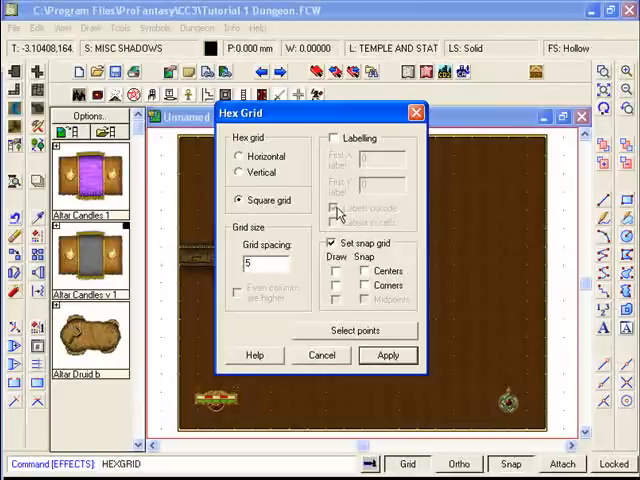
left_click(332, 136)
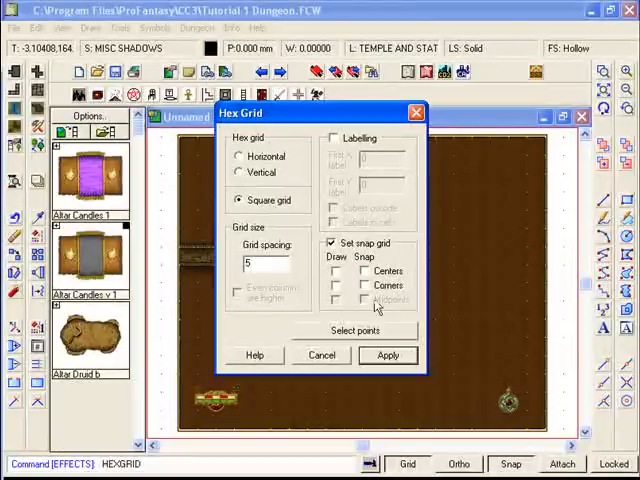
left_click(388, 356)
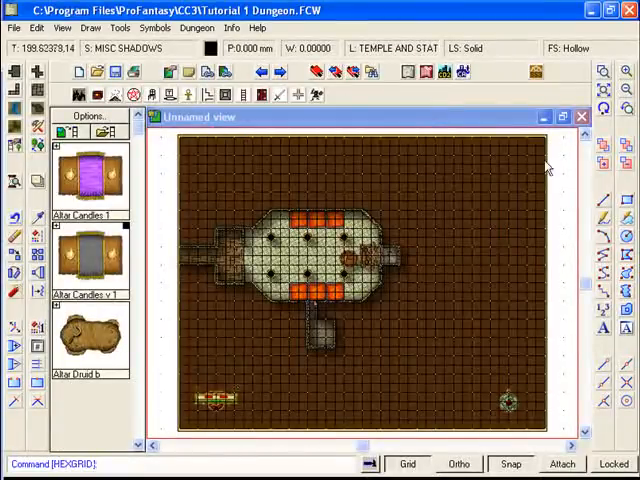
mouse_move(394, 170)
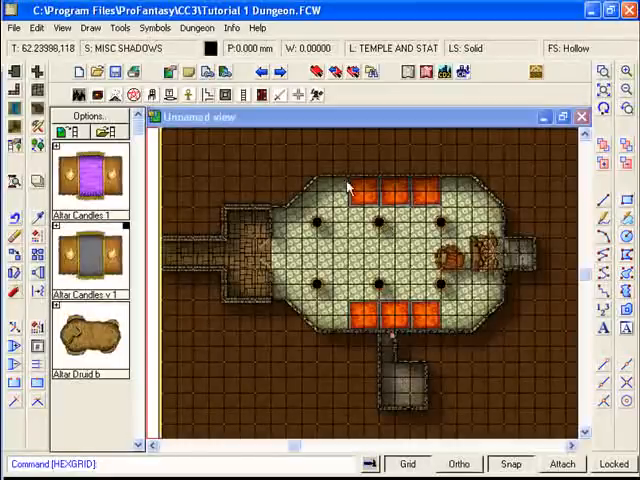
mouse_move(380, 260)
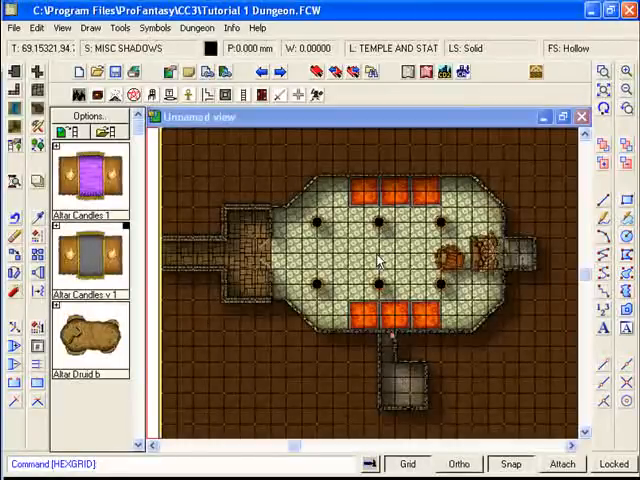
mouse_move(356, 258)
type("EFFECTS")
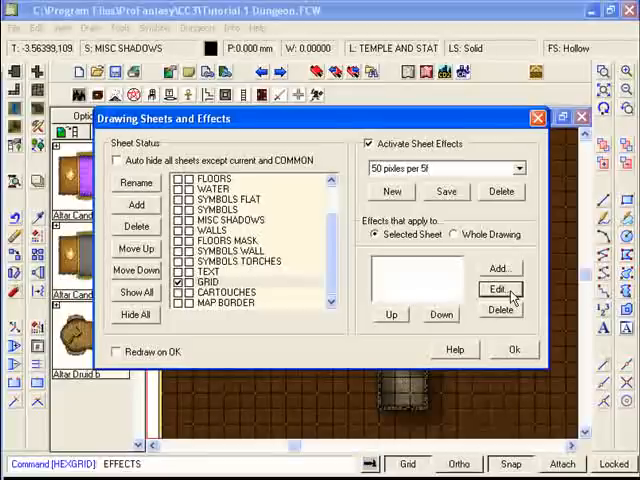
Add a pale blue Glow with adjusted strength to the GRID sheet.
left_click(500, 268)
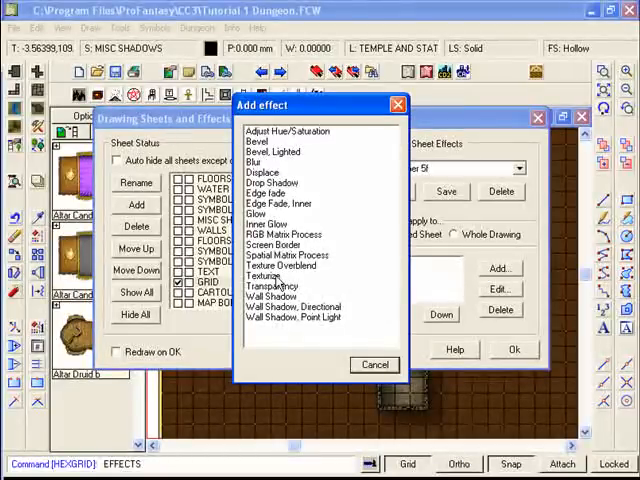
left_click(258, 212)
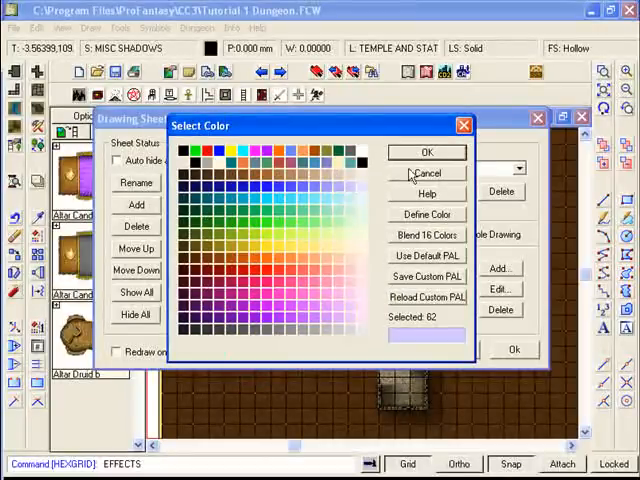
left_click(428, 152)
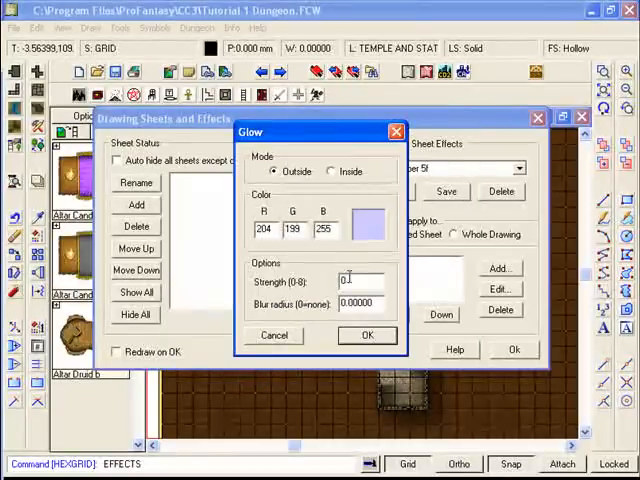
left_click(360, 302)
type("0.5")
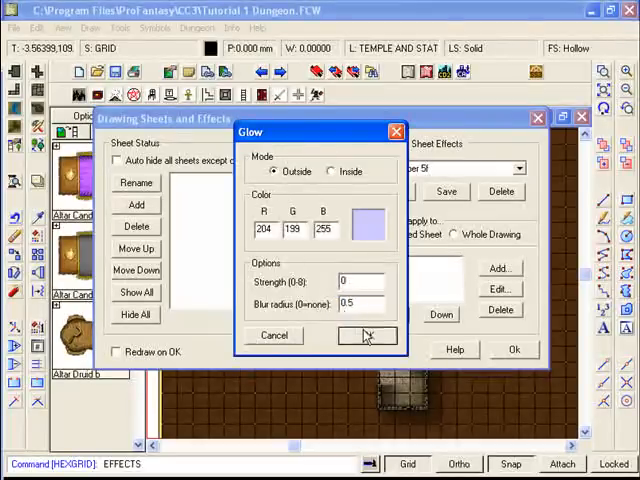
left_click(366, 336)
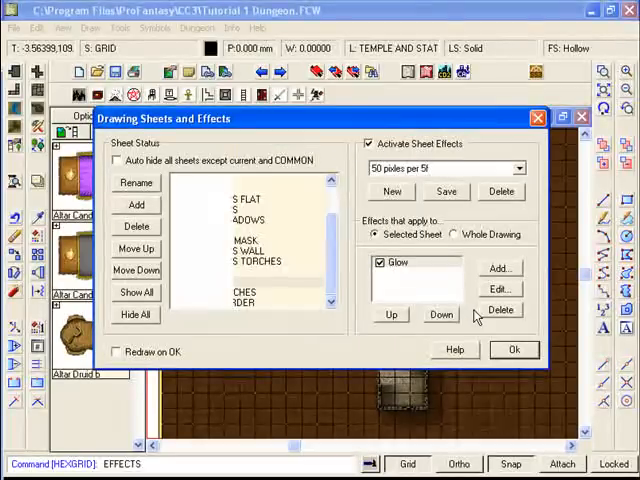
Add a Transparency effect to the GRID sheet and apply the effects.
left_click(500, 268)
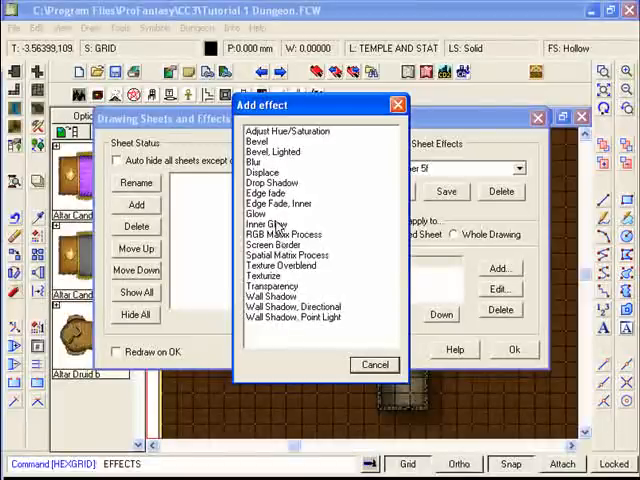
mouse_move(304, 192)
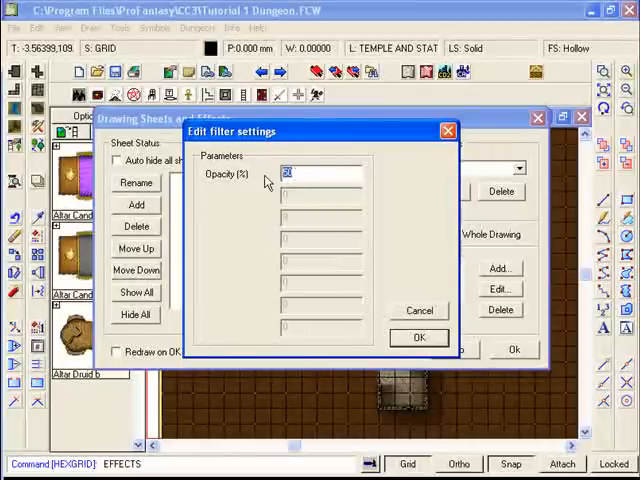
left_click(418, 336)
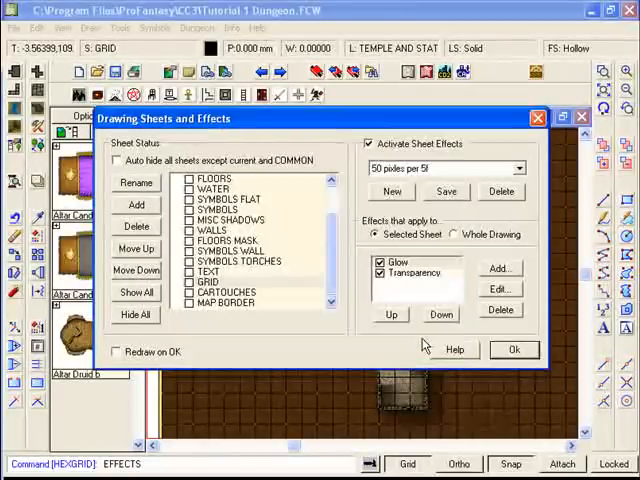
left_click(514, 348)
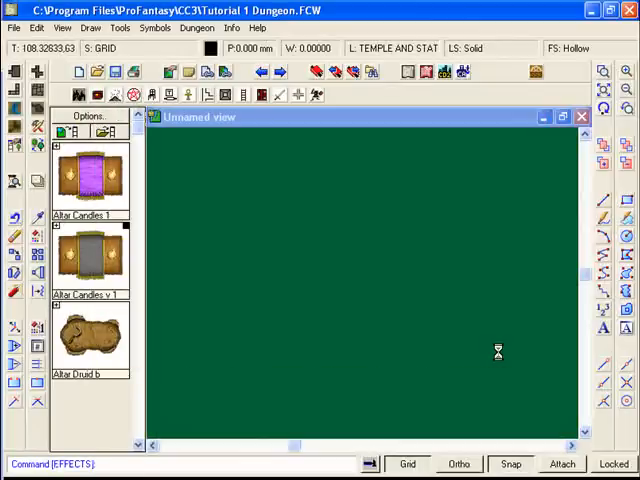